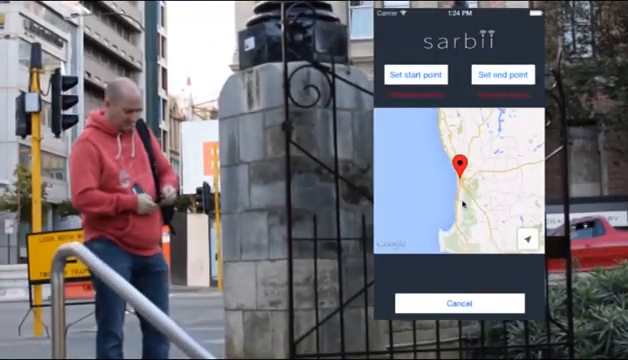
- Mark the trip's start point and then its end point on the check-in map
click(420, 76)
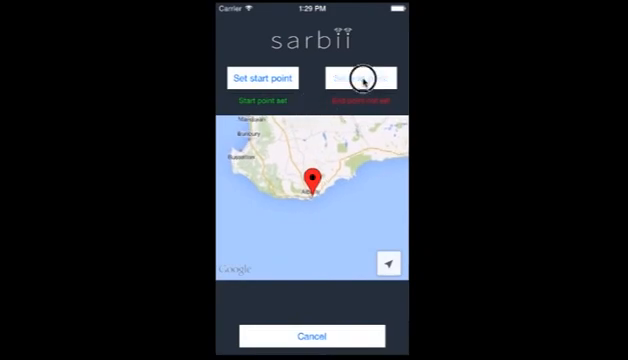
click(356, 76)
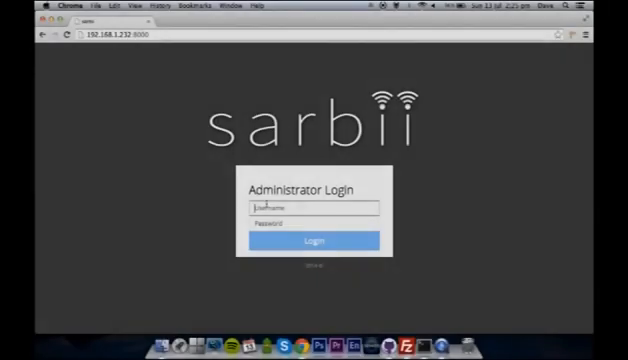
- Log in as 'admin' and review the dashboard's active jobs and check-ins
text(admin)
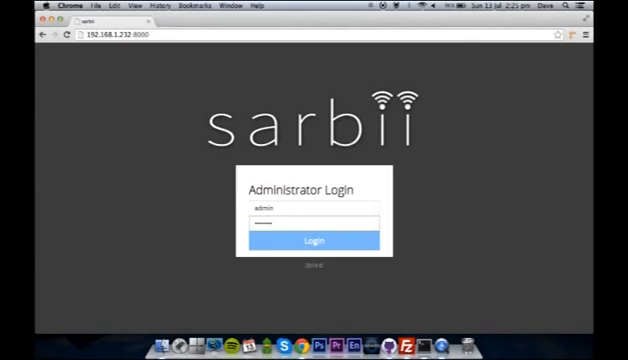
click(314, 240)
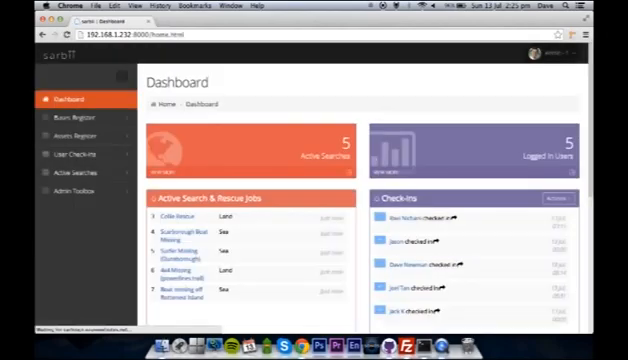
scroll(down, 3)
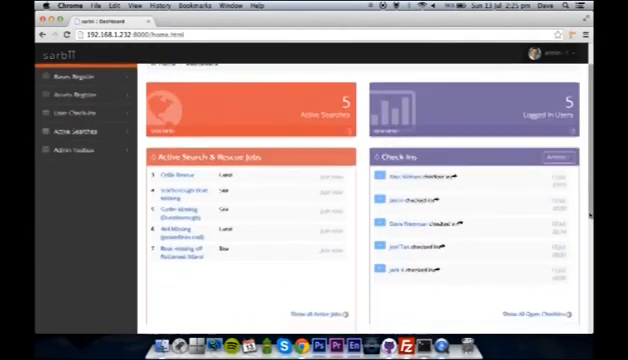
scroll(down, 3)
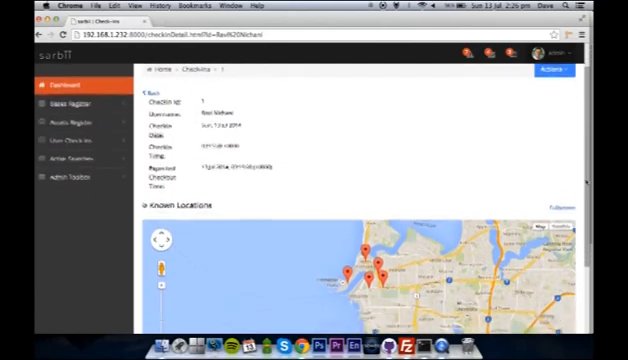
scroll(down, 3)
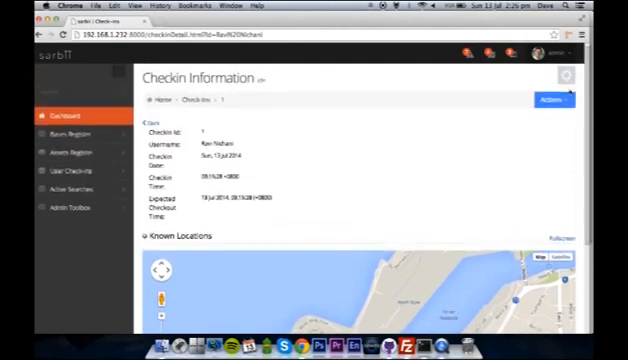
click(548, 100)
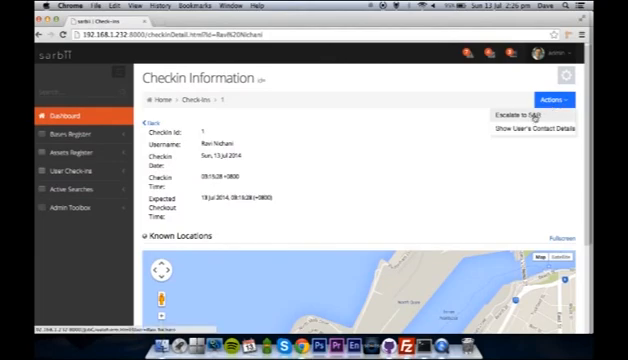
click(552, 128)
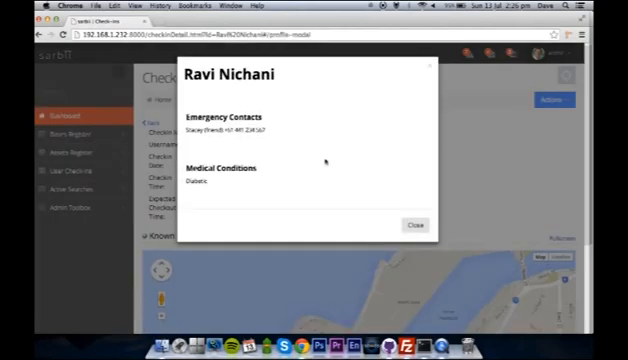
mouse_move(338, 178)
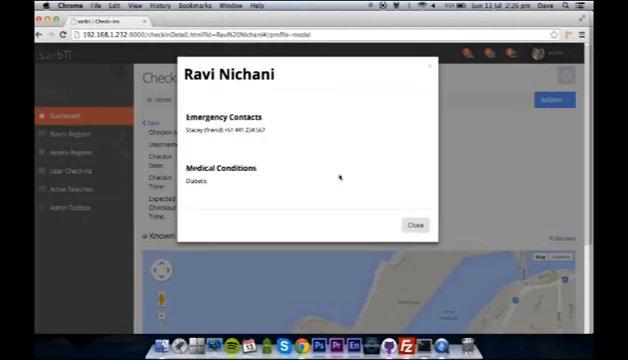
click(416, 224)
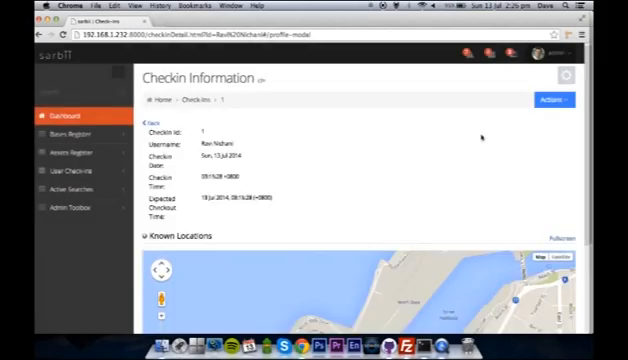
click(552, 100)
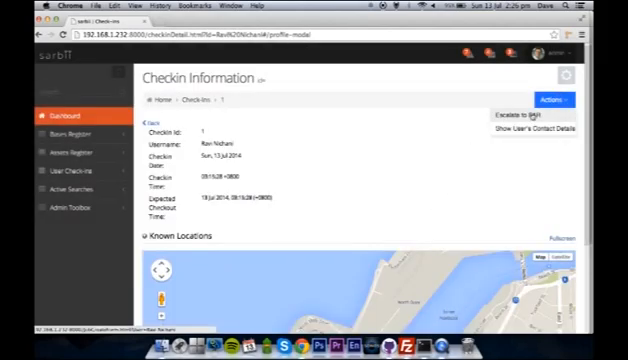
- Create a job from the check-in with name, type and 'log' incident summary, then continue
click(524, 116)
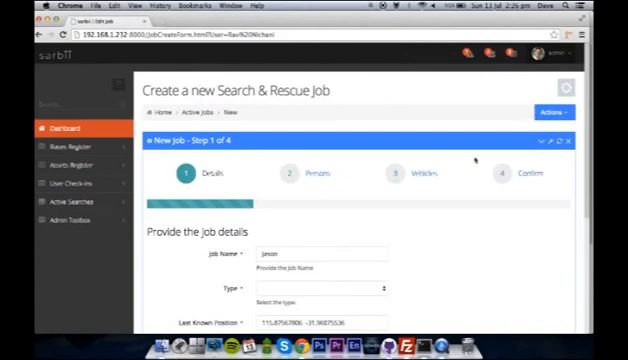
scroll(down, 3)
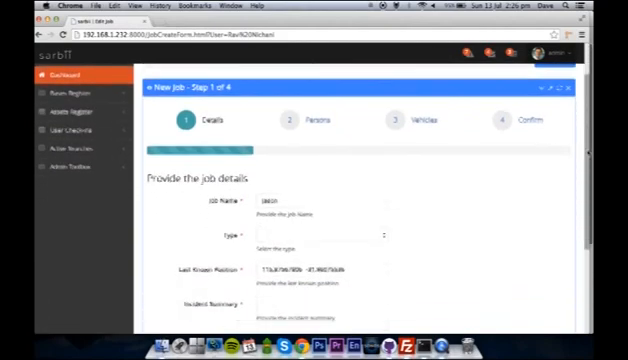
scroll(down, 3)
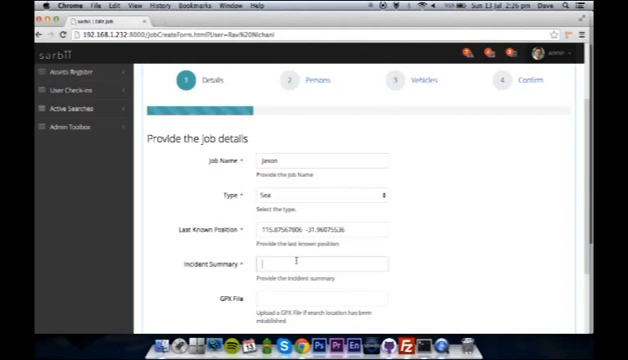
text(log)
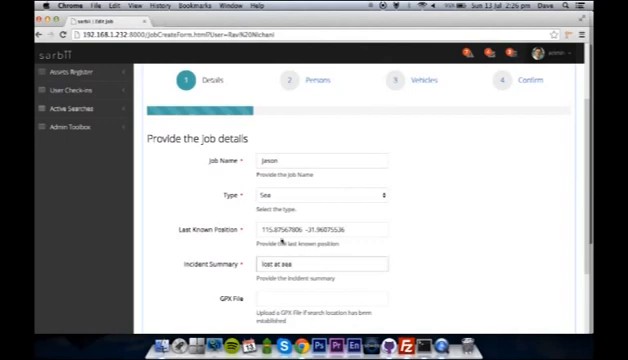
scroll(down, 3)
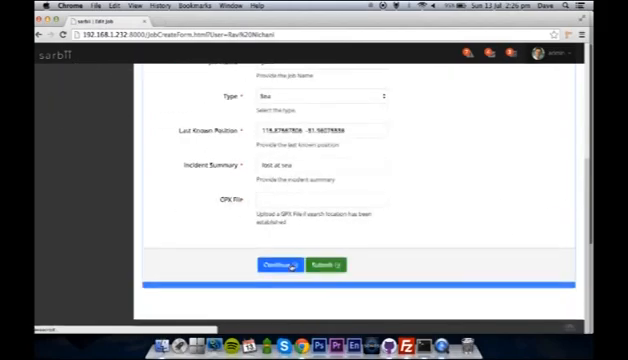
click(276, 264)
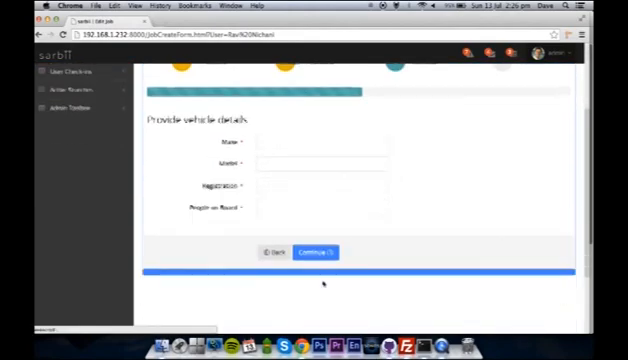
- Skip vehicle details and review the Confirm job details summary
click(316, 252)
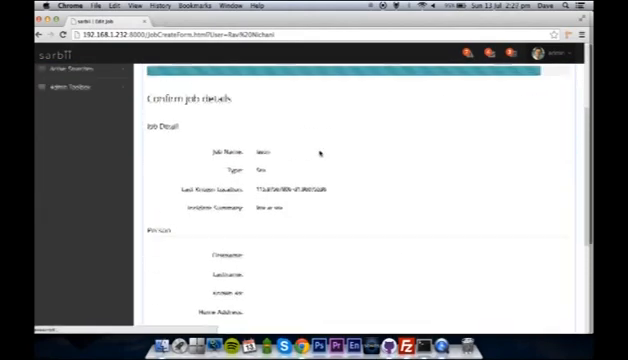
scroll(down, 3)
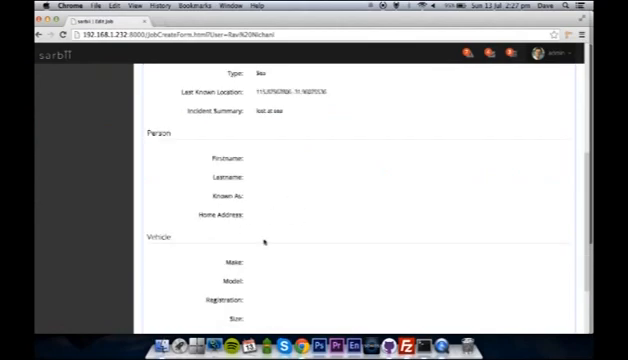